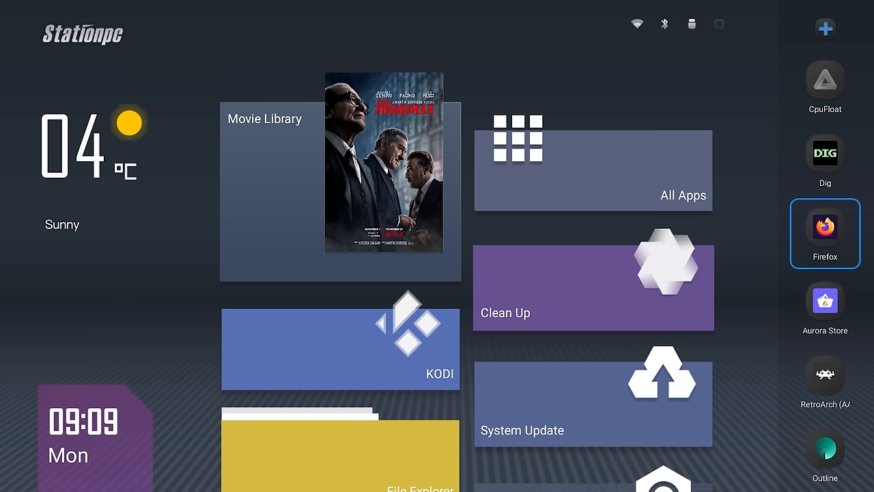
mouse_move(824, 159)
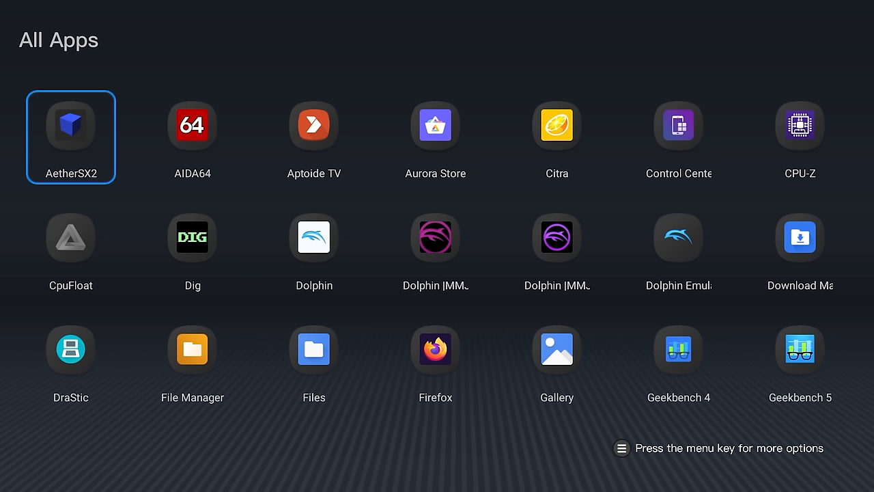
Step: Browse the Recommendation app's recommended-apps collection, then close it
left_click(799, 372)
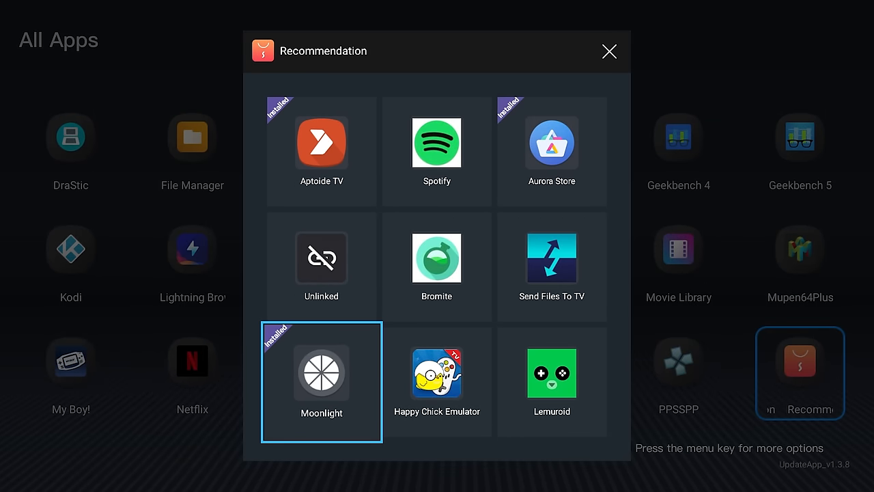
left_click(551, 143)
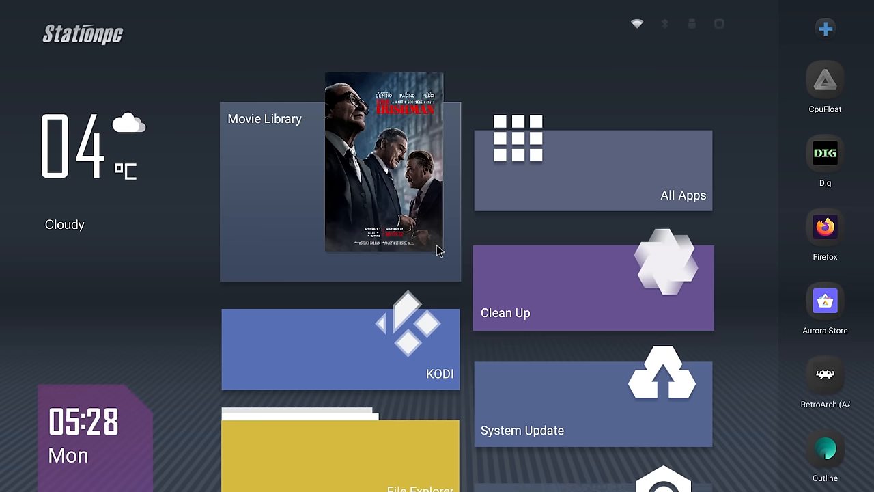
mouse_move(475, 249)
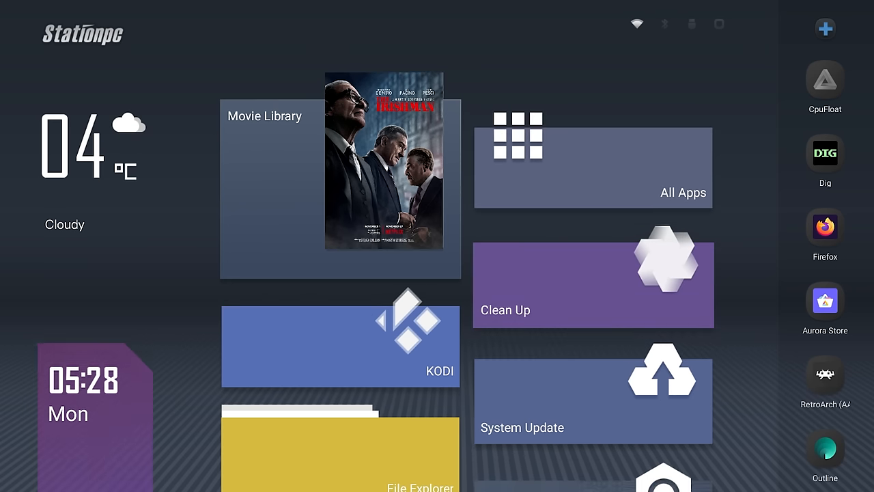
Step: Open Settings from the home screen to show the network connections
left_click(339, 345)
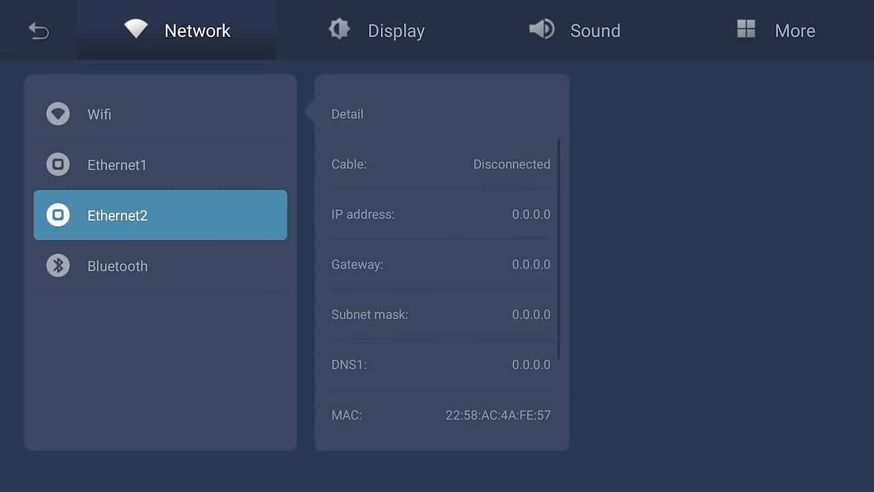
Step: Enable Bluetooth, scan for devices, and connect the Xbox Wireless Controller
left_click(117, 266)
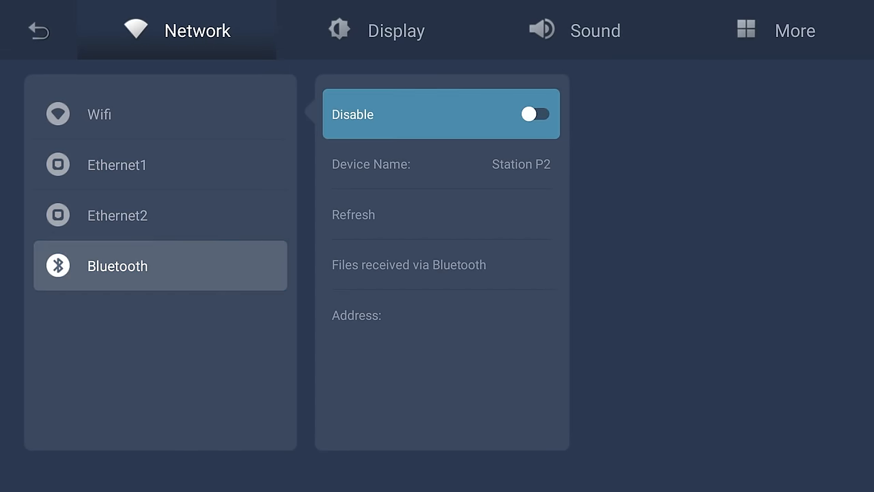
left_click(535, 113)
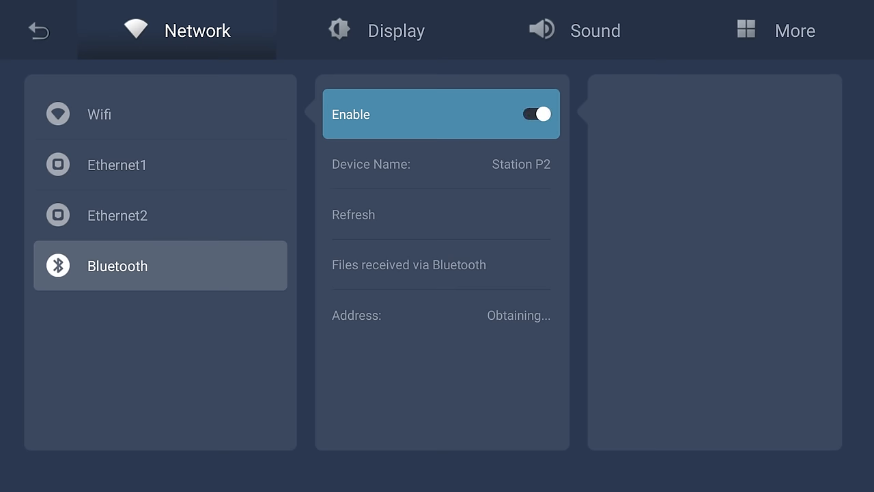
left_click(353, 214)
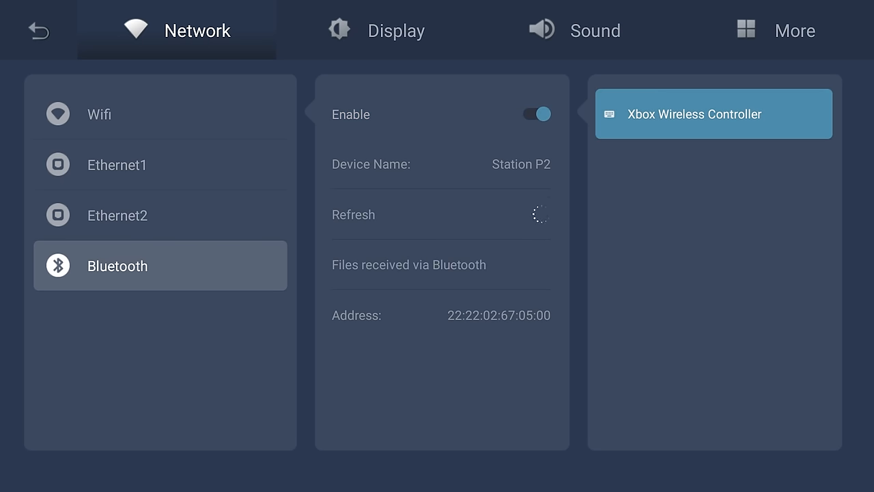
left_click(713, 113)
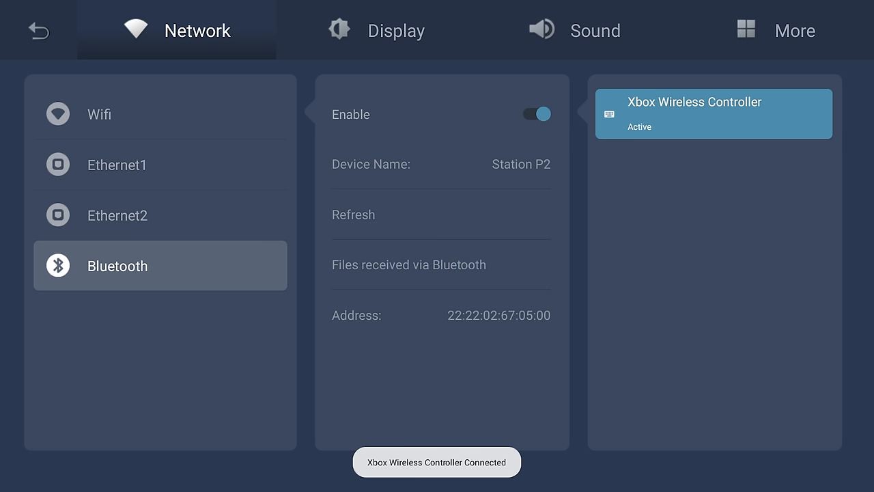
Step: Review the storage overview and SD card usage, then open Android system settings
left_click(772, 30)
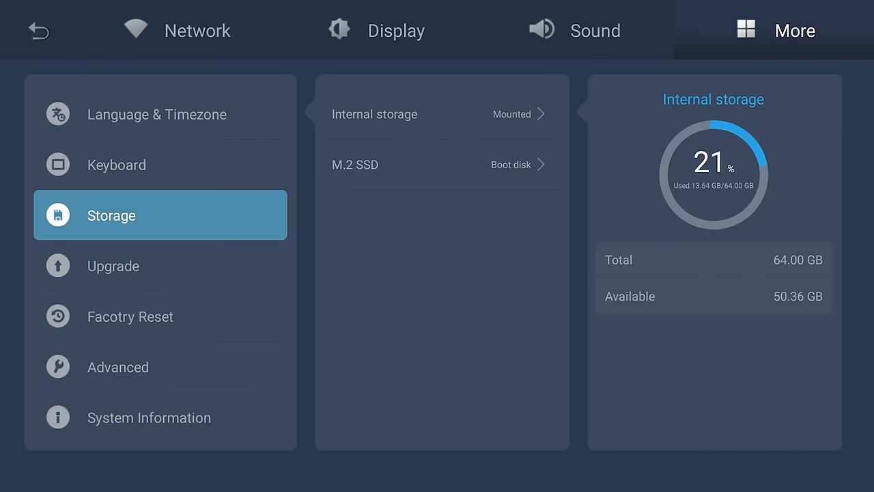
left_click(440, 164)
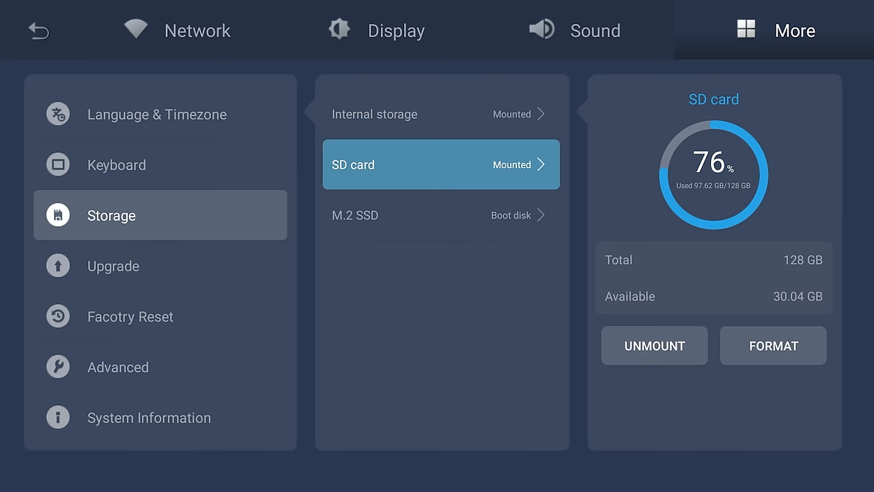
left_click(441, 215)
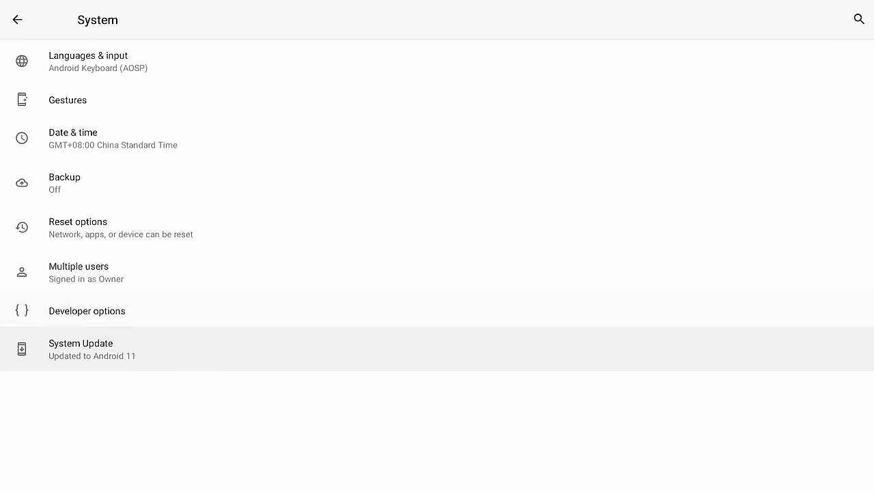
Step: In Developer options, scroll down and check that Root access is disabled
left_click(87, 311)
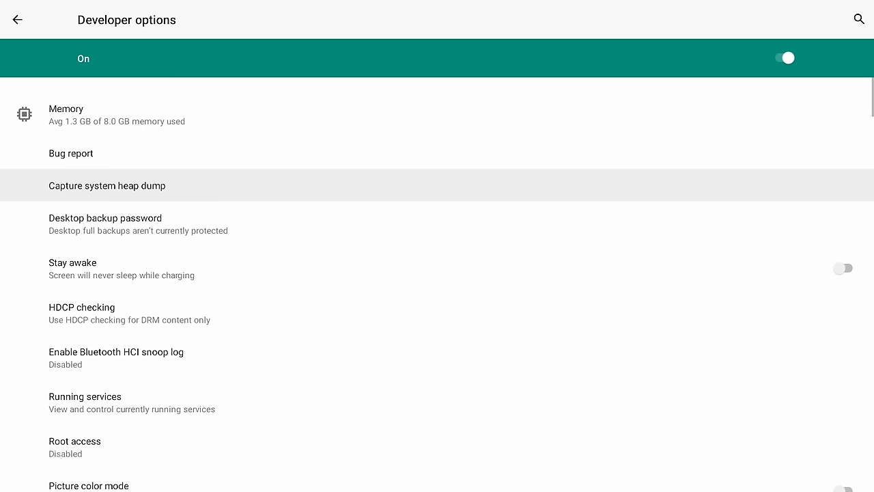
scroll("down", 3)
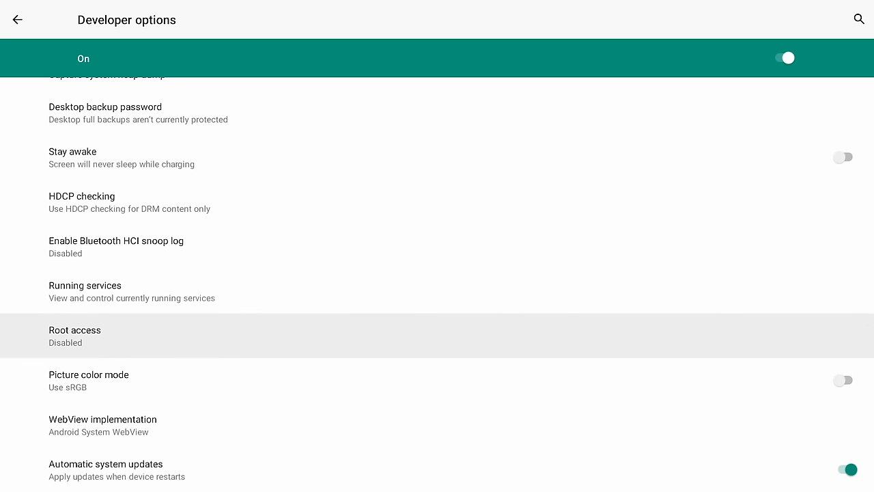
left_click(75, 335)
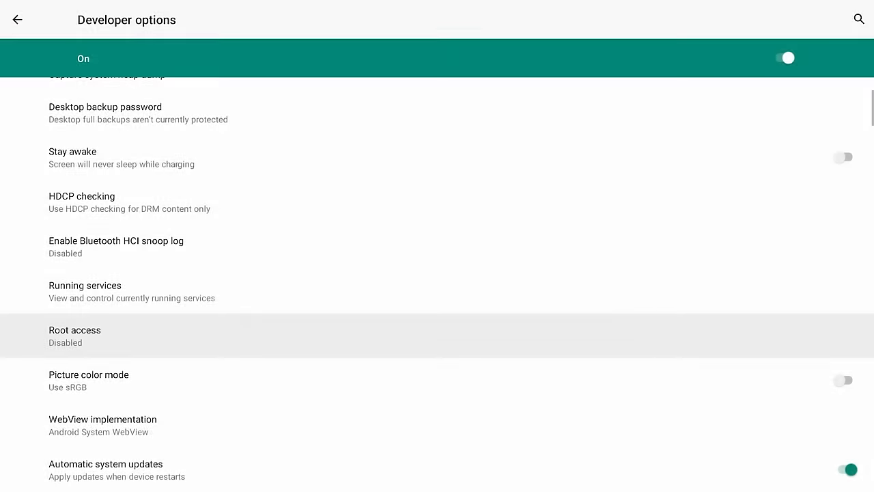
left_click(74, 336)
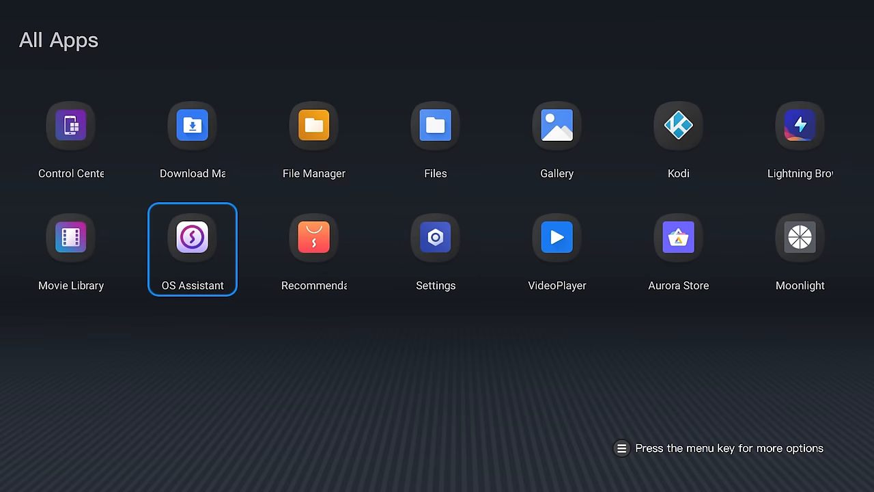
left_click(192, 237)
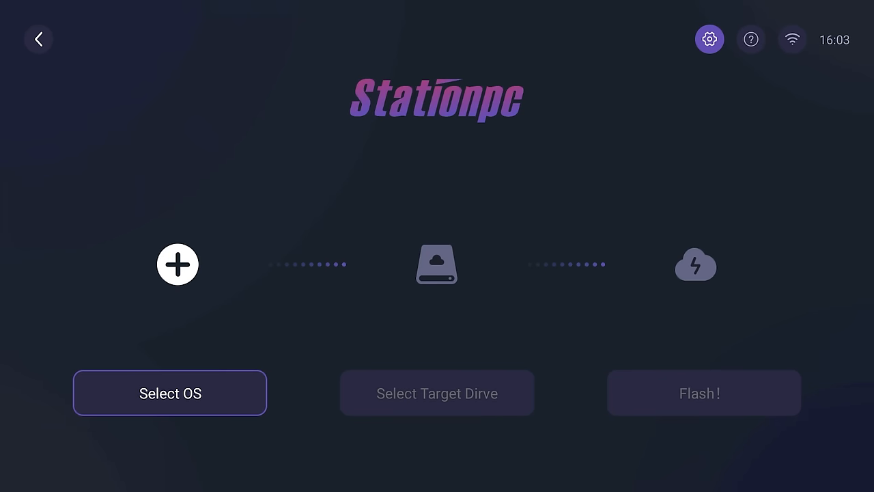
left_click(709, 39)
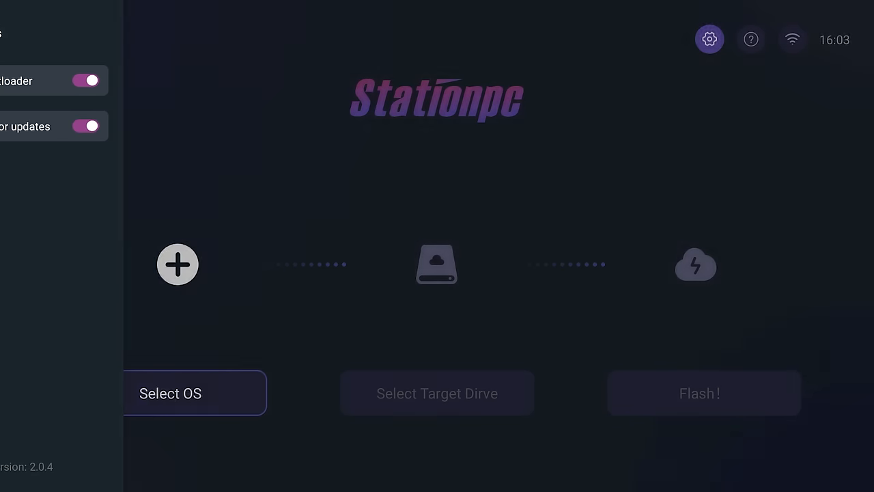
left_click(750, 39)
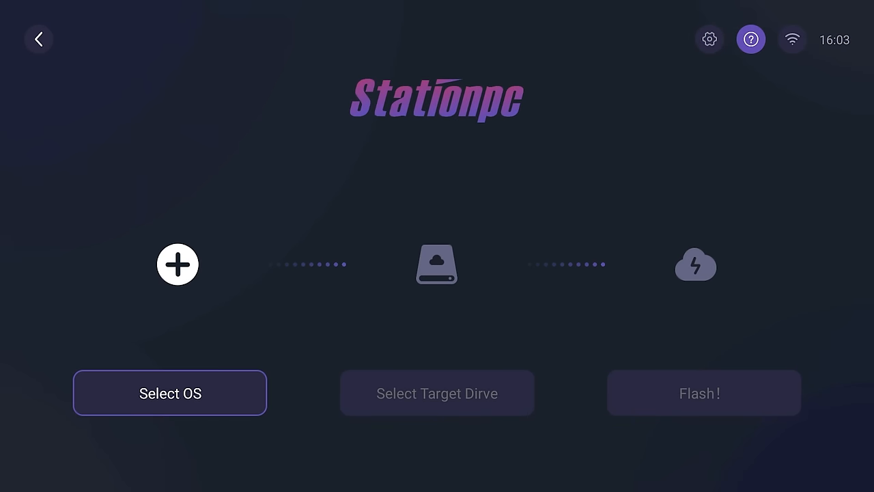
left_click(750, 39)
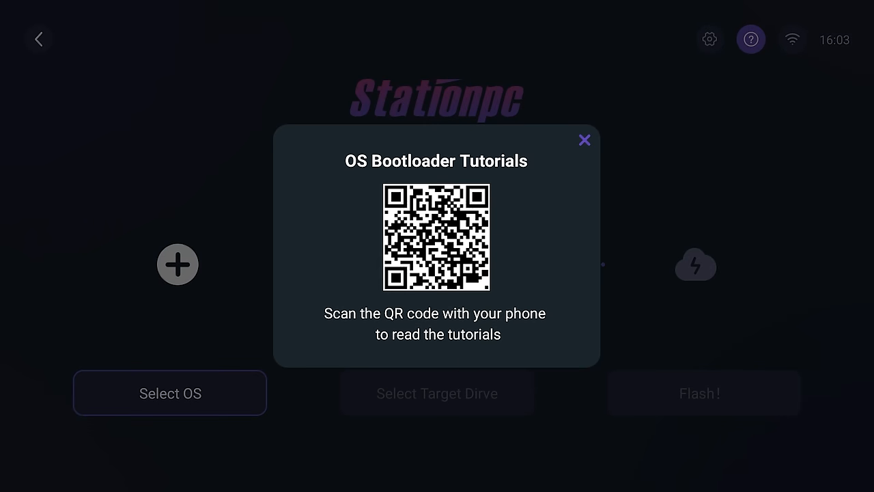
left_click(584, 140)
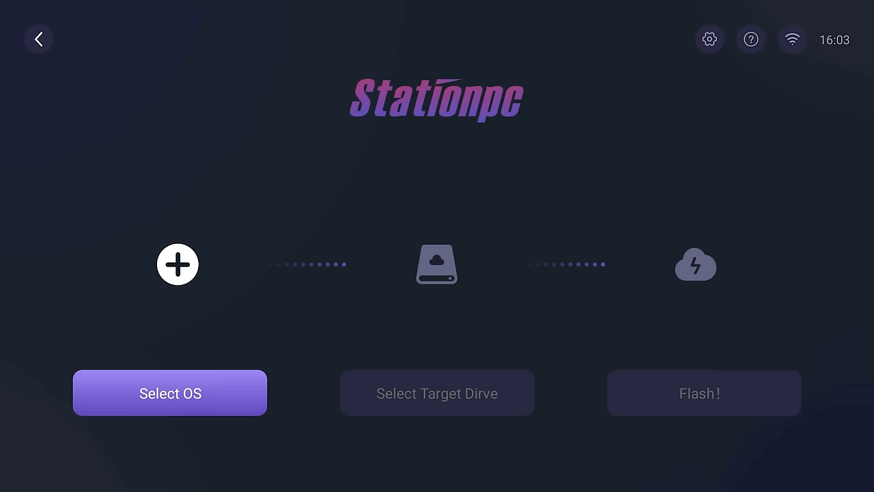
Step: Select Ubuntu 20.04 as the OS and the 256 GB M.2 SSD as the target drive
left_click(170, 393)
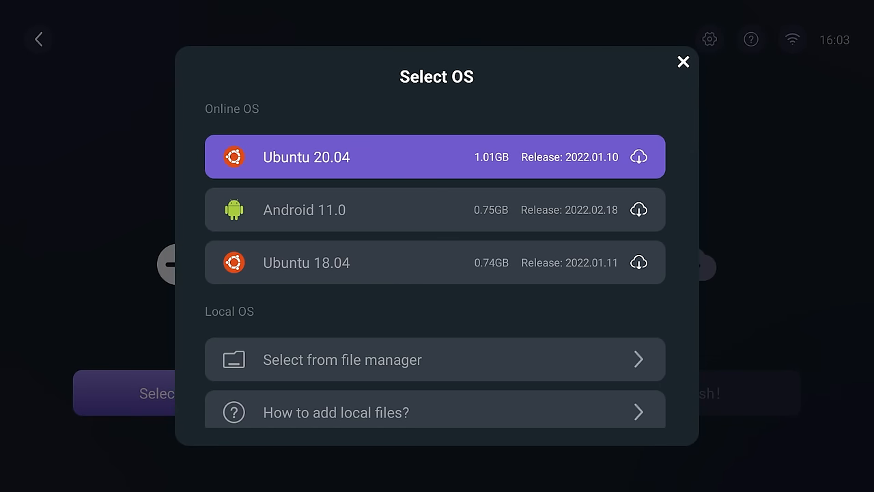
left_click(435, 262)
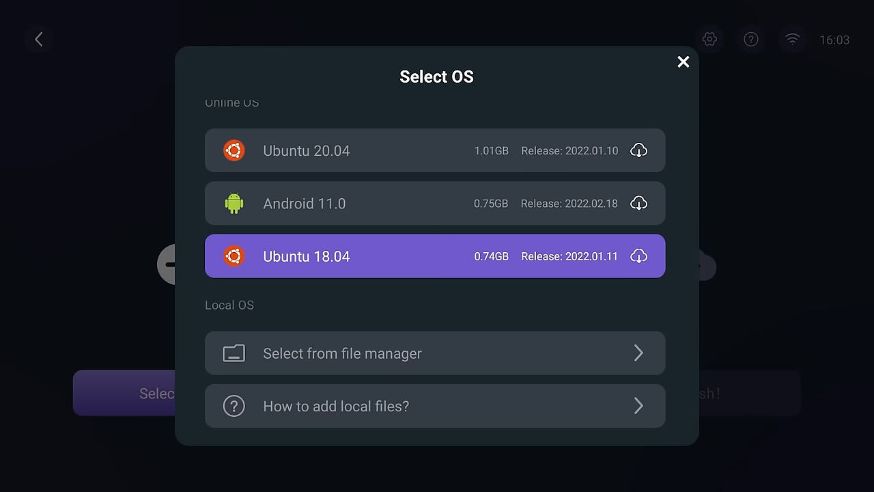
left_click(306, 150)
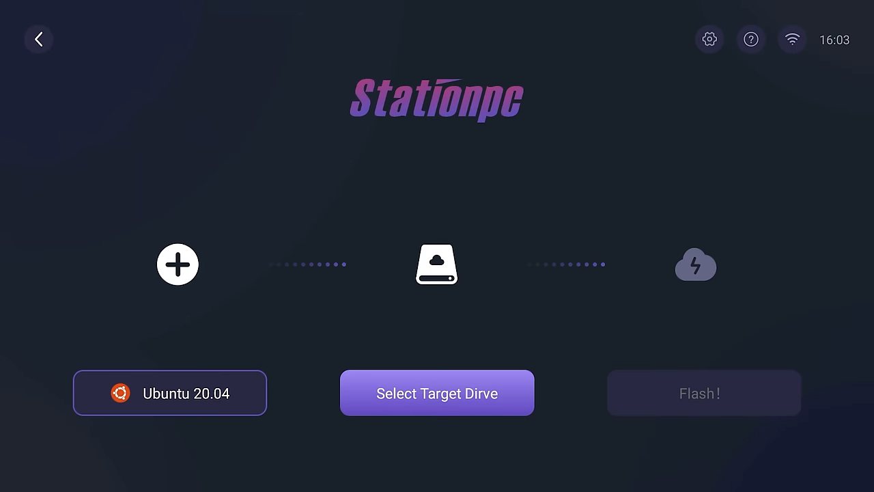
left_click(436, 392)
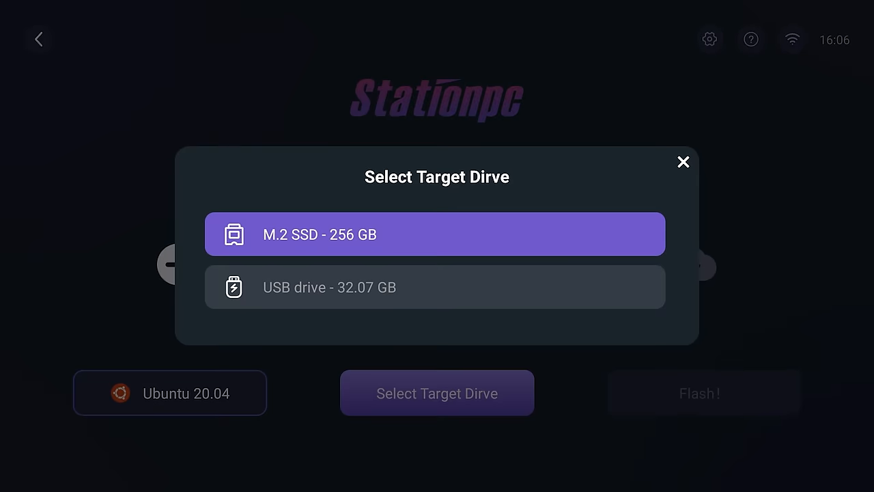
left_click(435, 287)
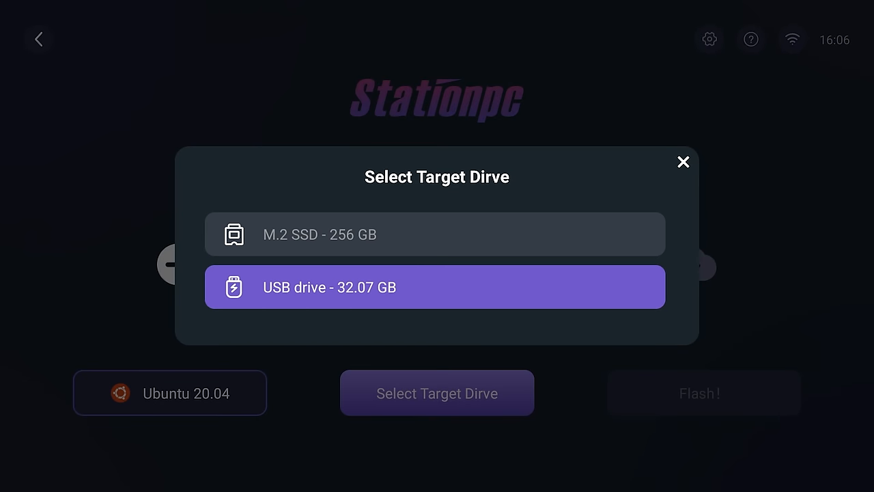
left_click(435, 234)
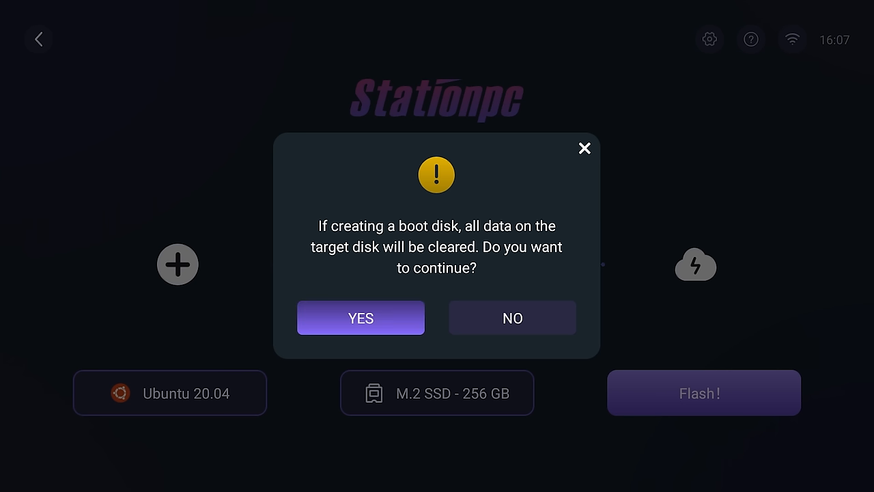
Step: Confirm YES on the boot-disk wipe warning so Ubuntu flashes to the SSD
left_click(361, 317)
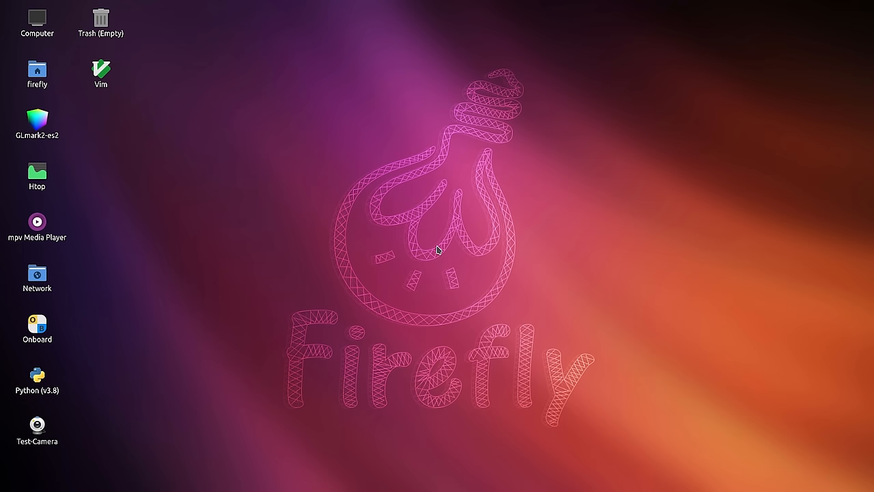
Step: Launch the Dig frontend with the Wii theme from the Ubuntu desktop
double_click(36, 169)
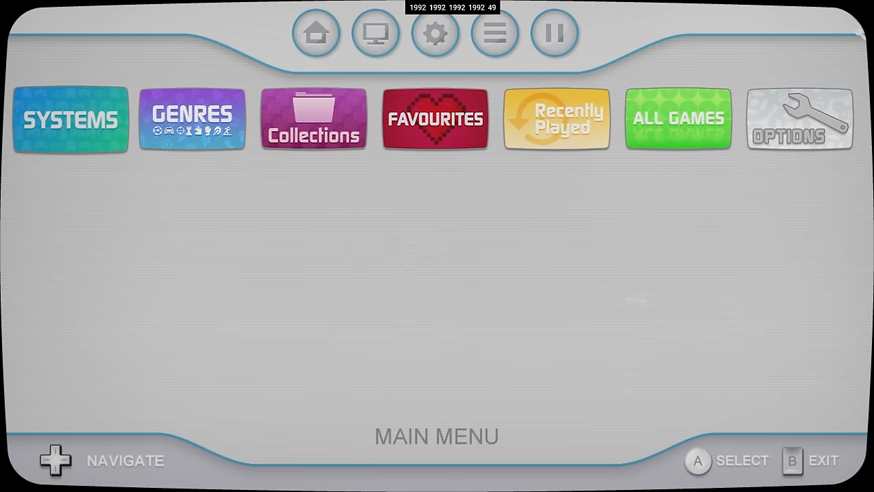
left_click(70, 119)
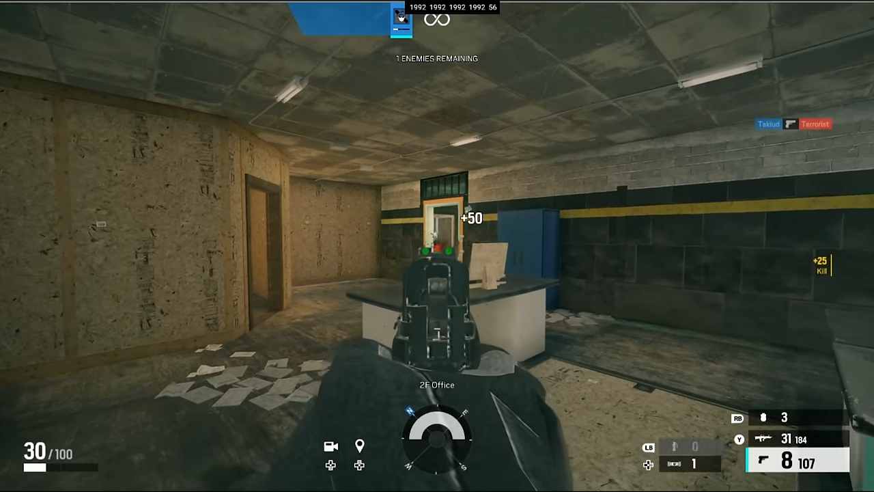
Step: Stream Borderlands via Steam Link, then pick the 4G/32G Station P2 configuration
left_click(437, 246)
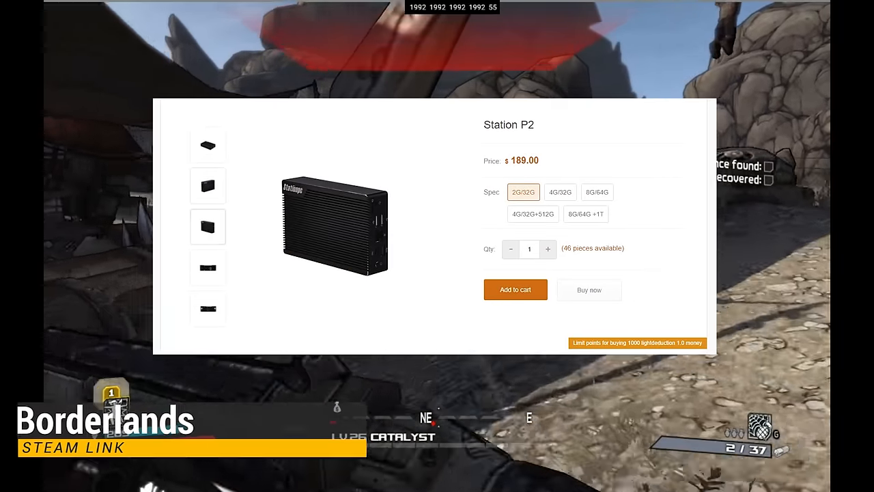
left_click(559, 192)
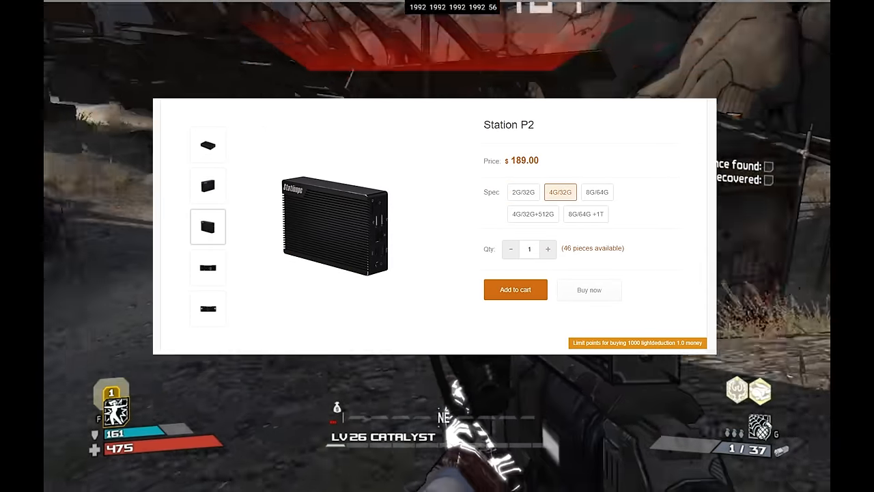